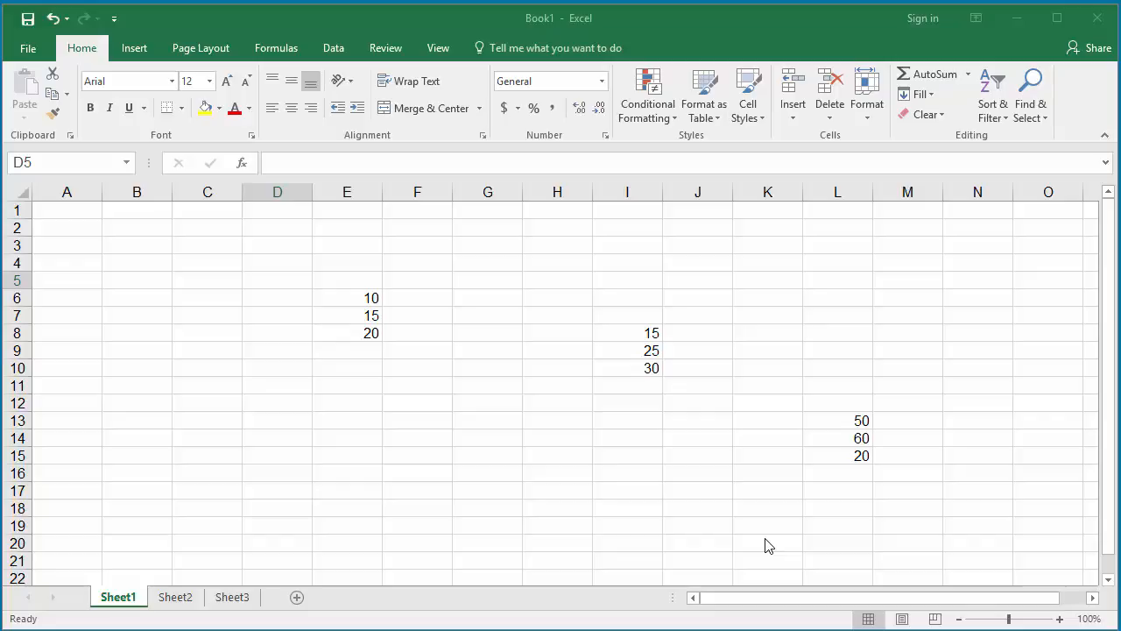
pyautogui.moveTo(666, 519)
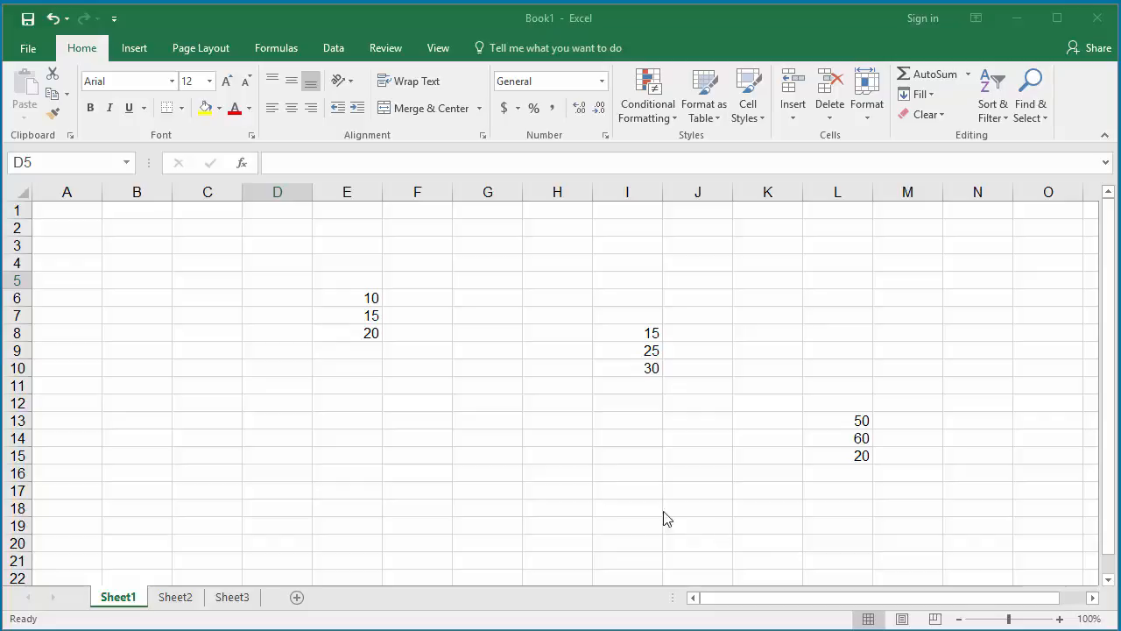
pyautogui.moveTo(685, 373)
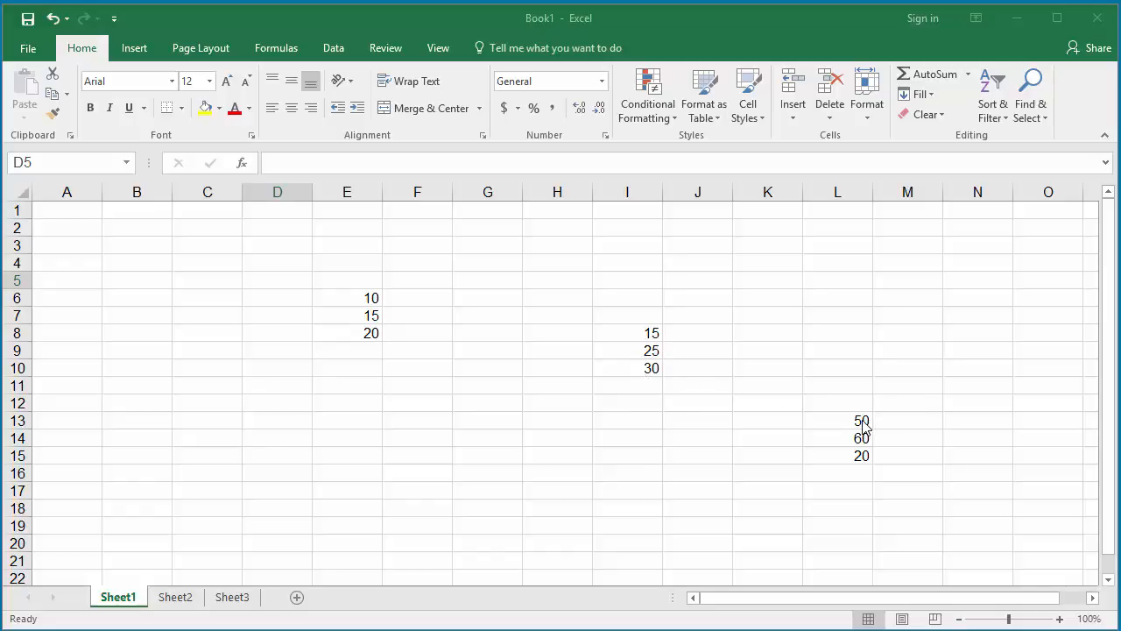
pyautogui.moveTo(853, 480)
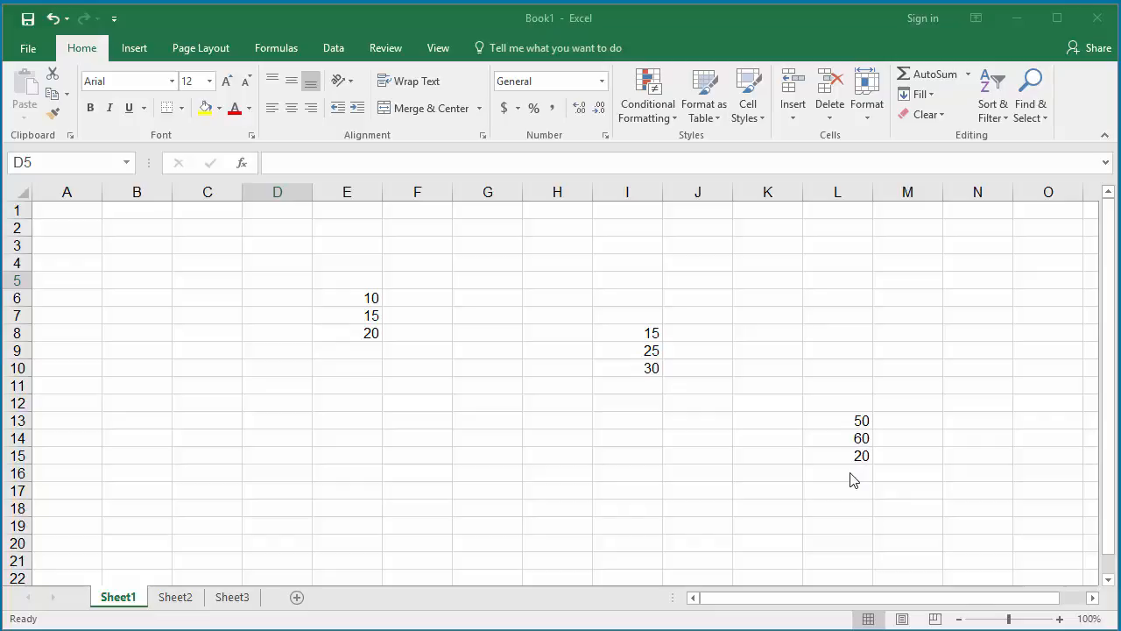
pyautogui.moveTo(522, 396)
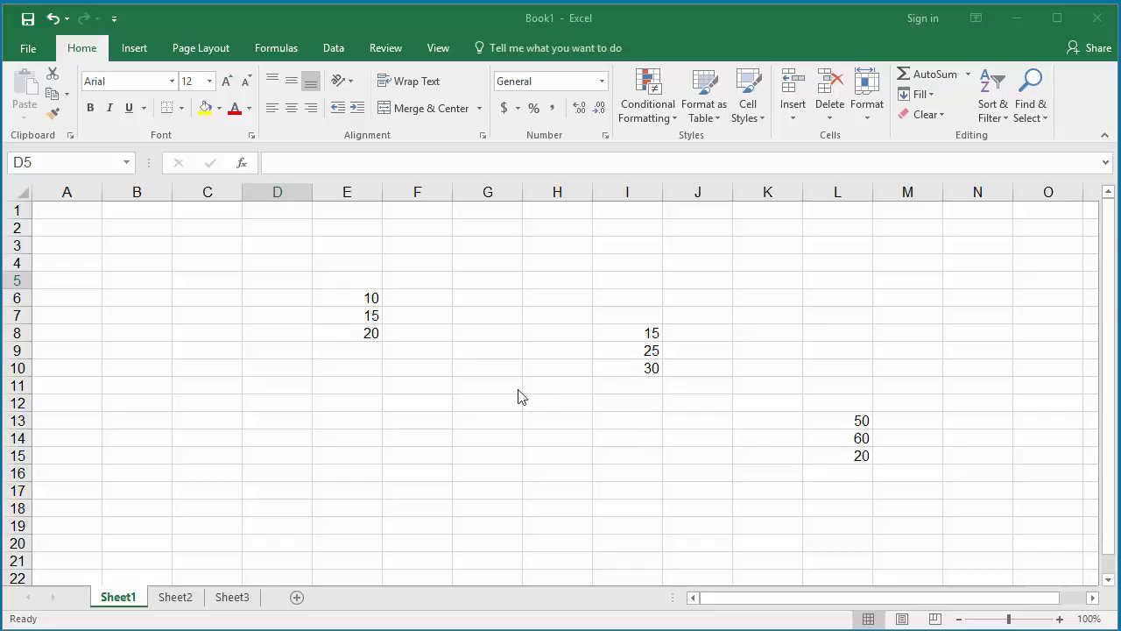
# Step: Begin =SUM( in cell D5 with its first argument starting at E6
pyautogui.click(277, 280)
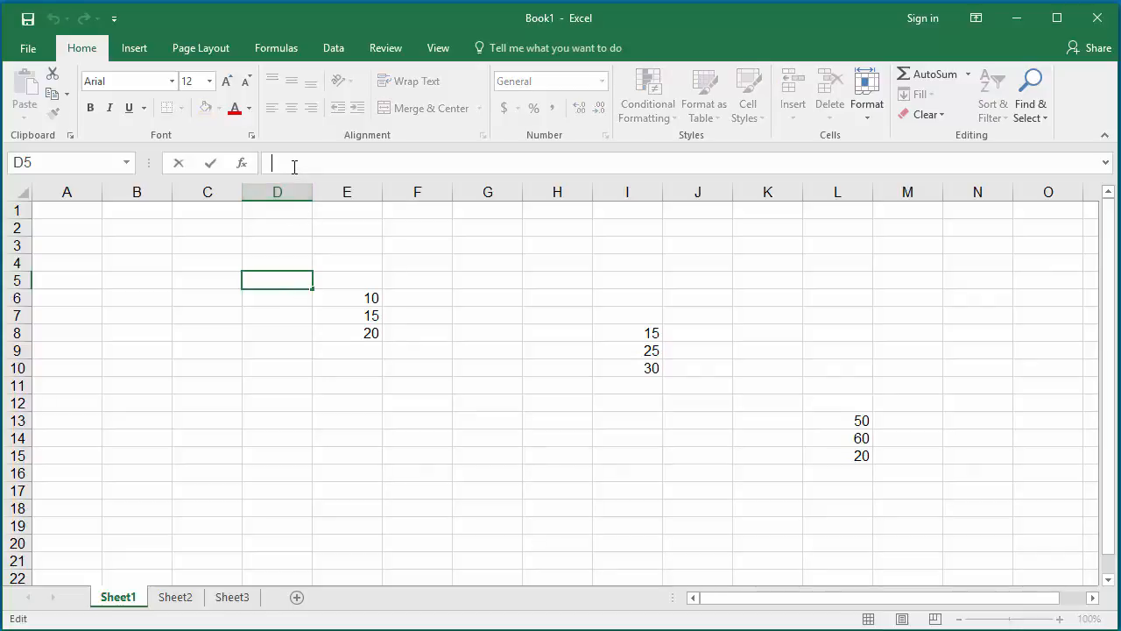
pyautogui.write('=')
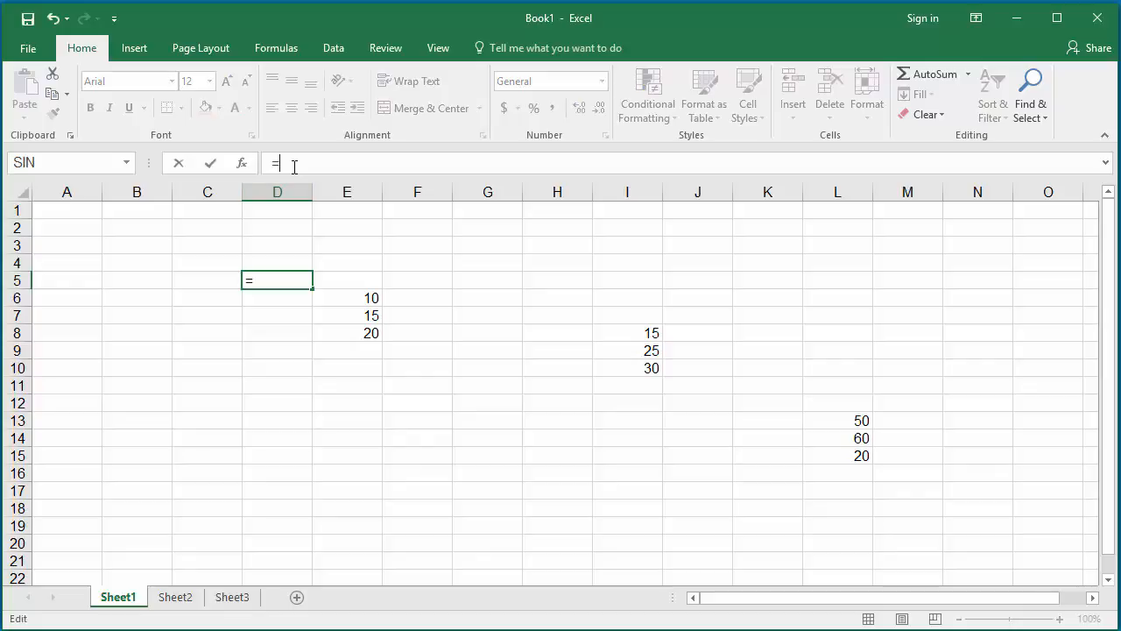
pyautogui.write('S')
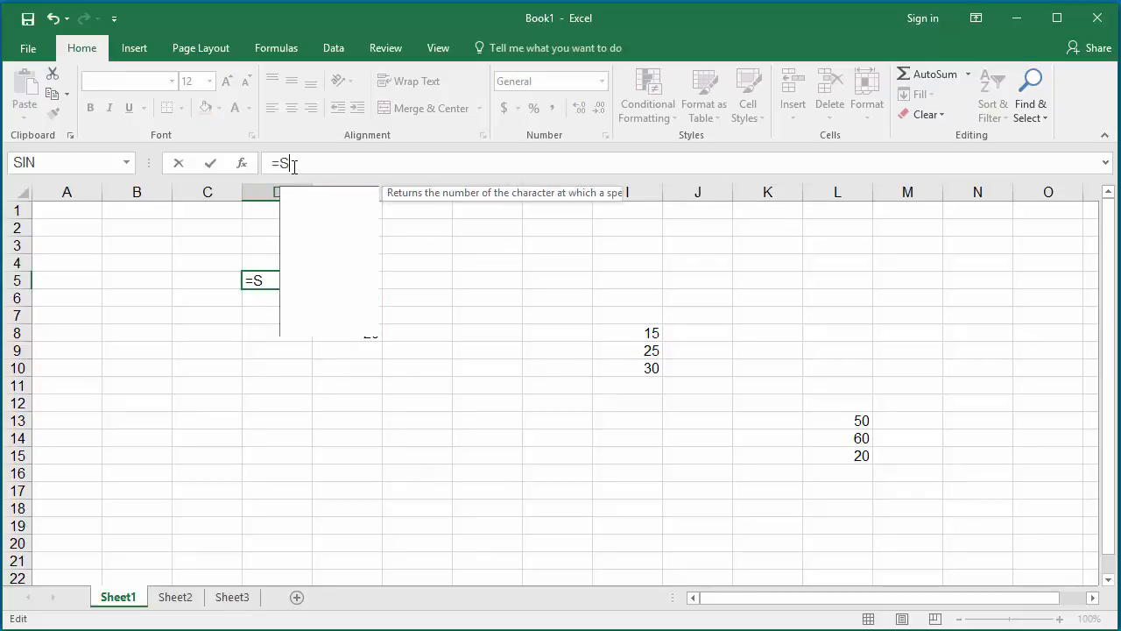
pyautogui.write('UM(')
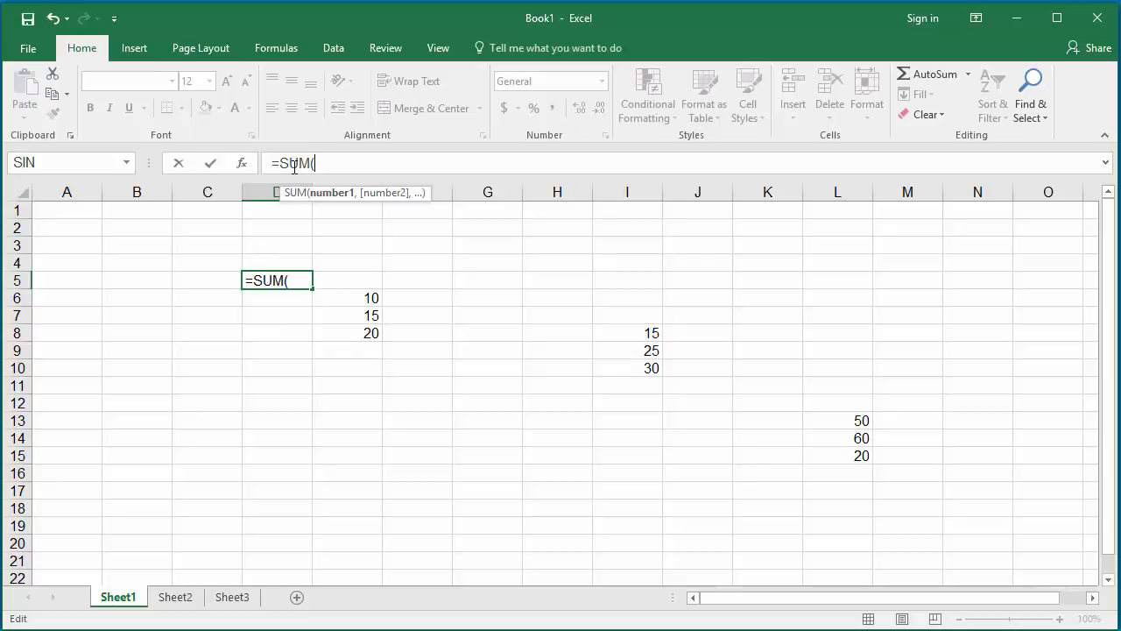
pyautogui.write('E6:')
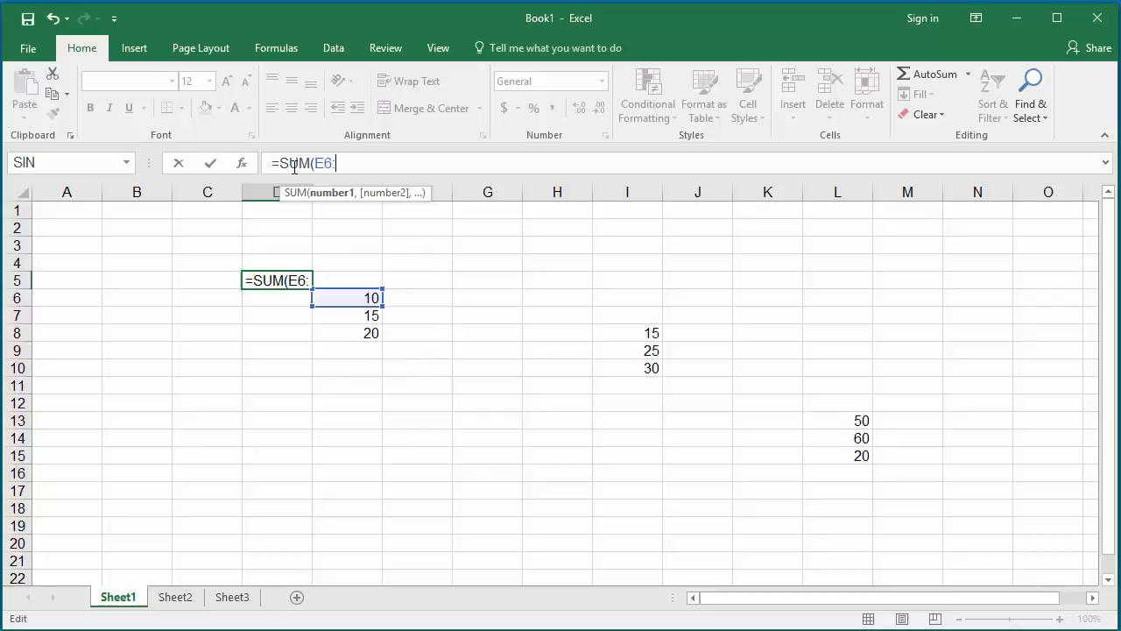
# Step: Complete the arguments as E6:E8, I8:I10 and L13:L15 and close the parenthesis
pyautogui.write('E8,')
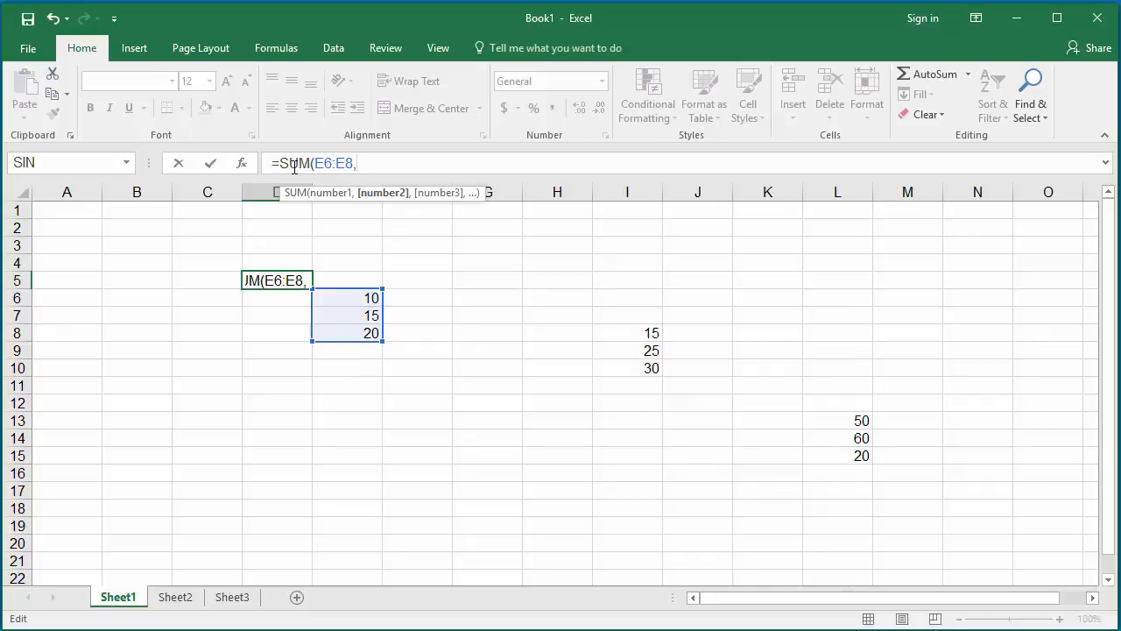
pyautogui.click(627, 333)
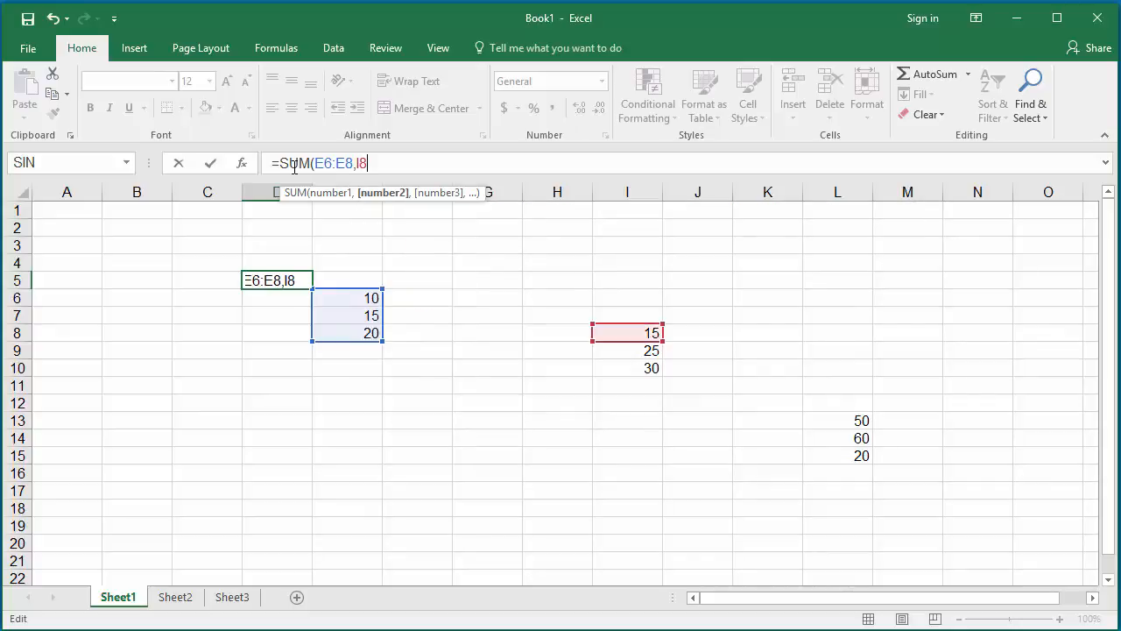
pyautogui.write(':I10')
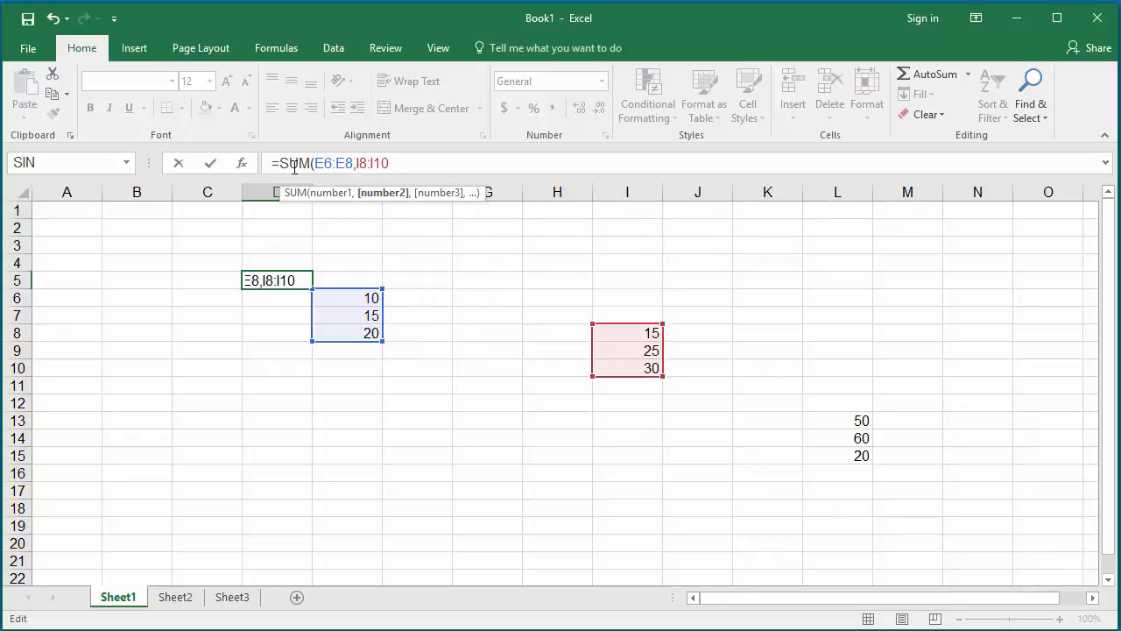
pyautogui.write(',')
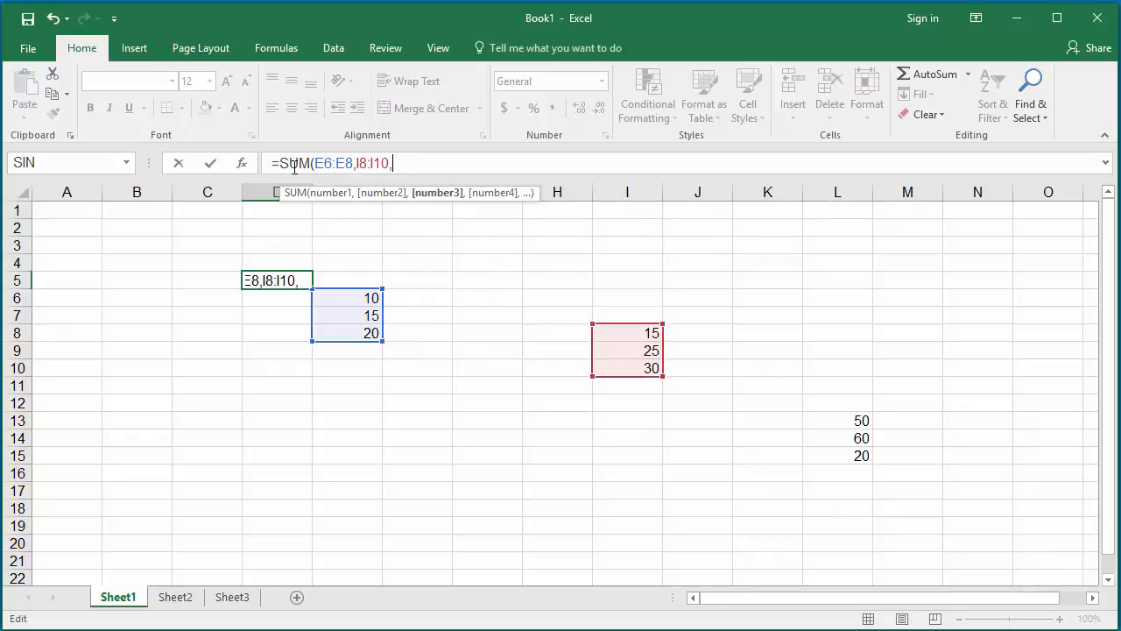
pyautogui.write('L')
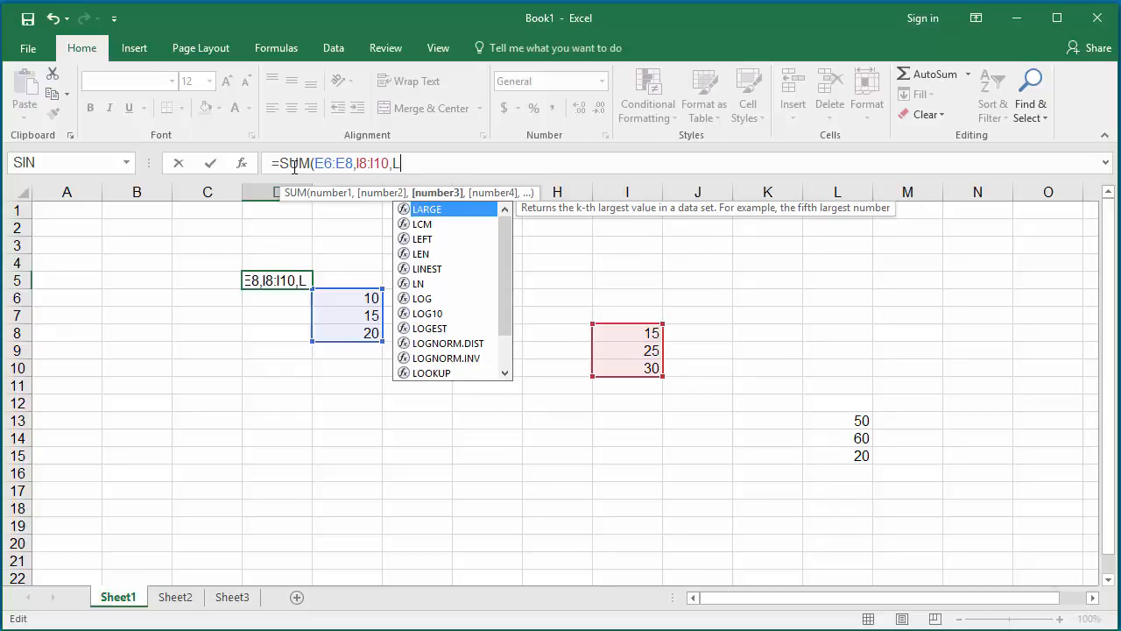
pyautogui.click(837, 421)
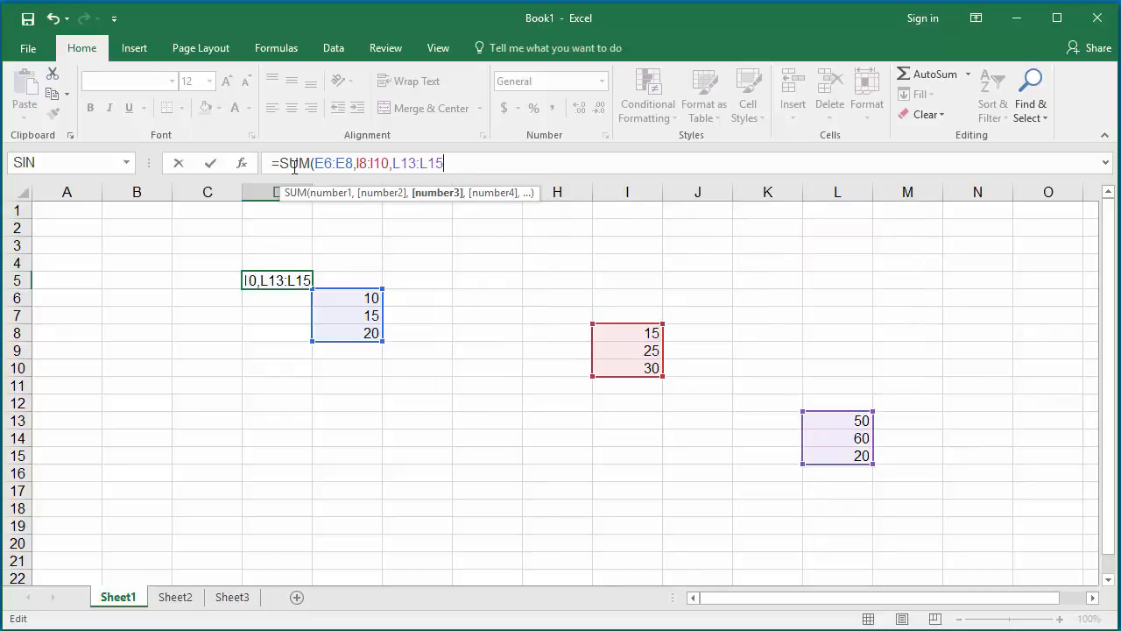
pyautogui.write(')')
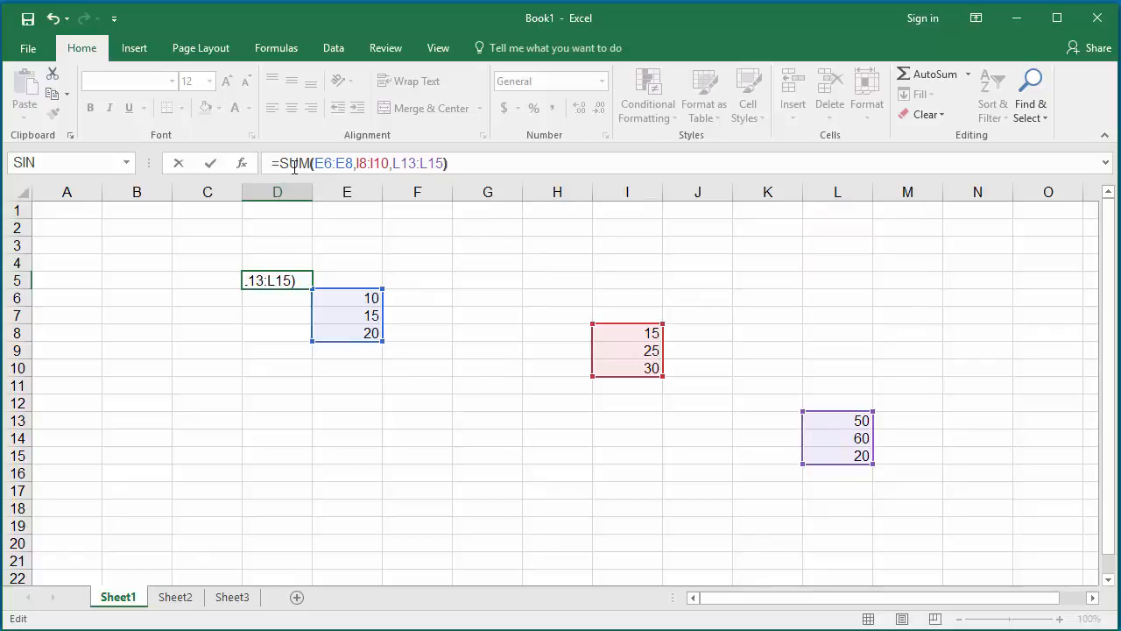
# Step: Commit the formula so D5 displays the total 245
pyautogui.press('Enter')
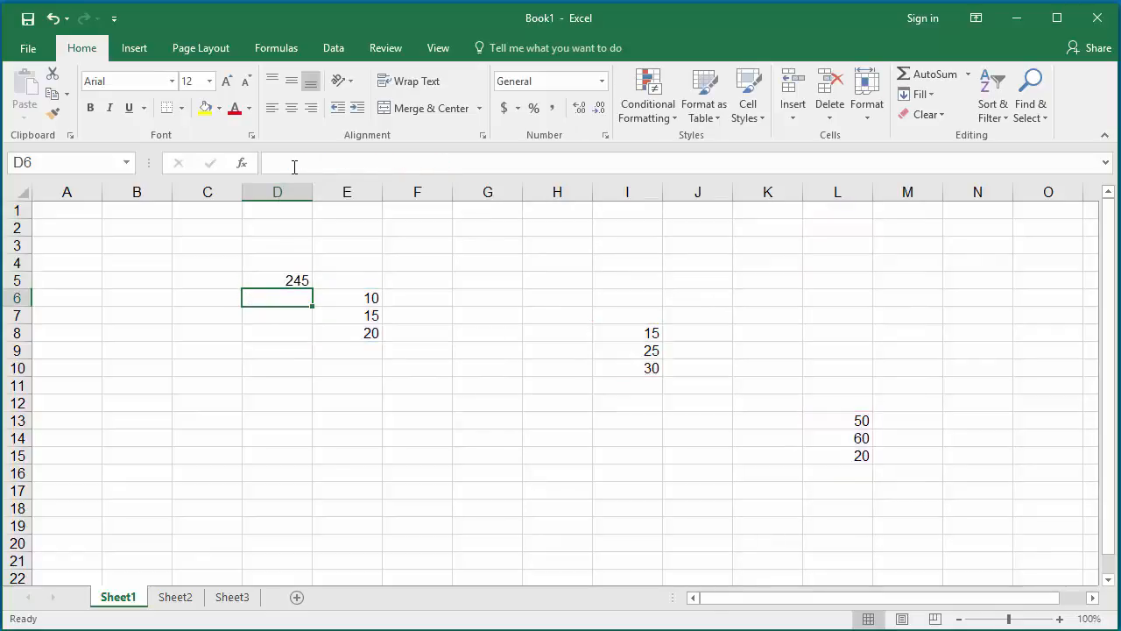
pyautogui.moveTo(294, 167)
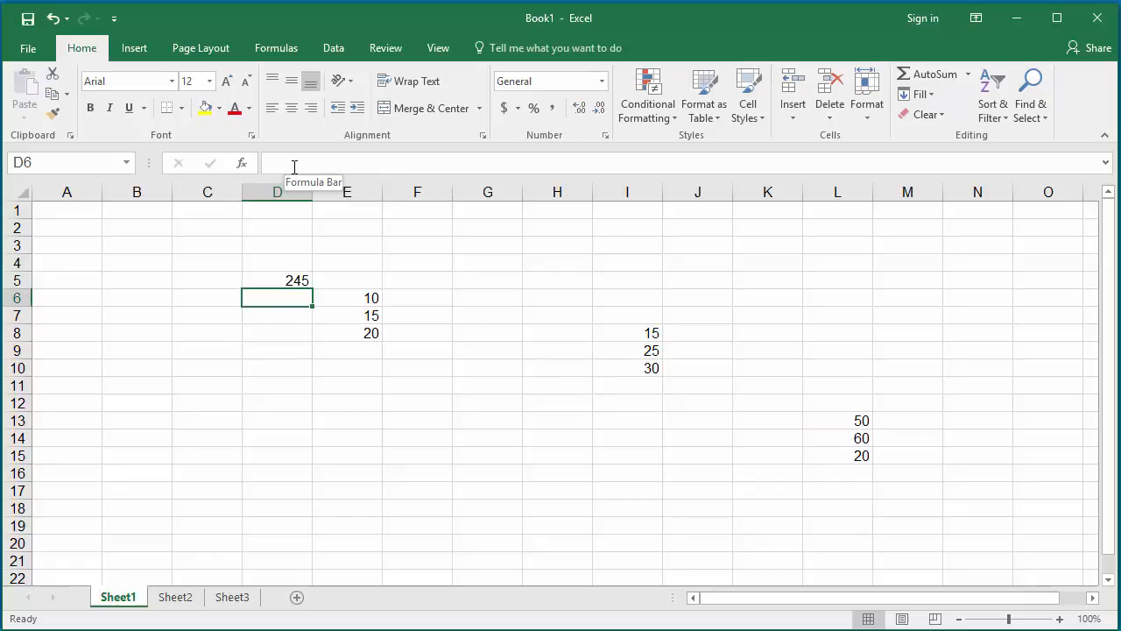